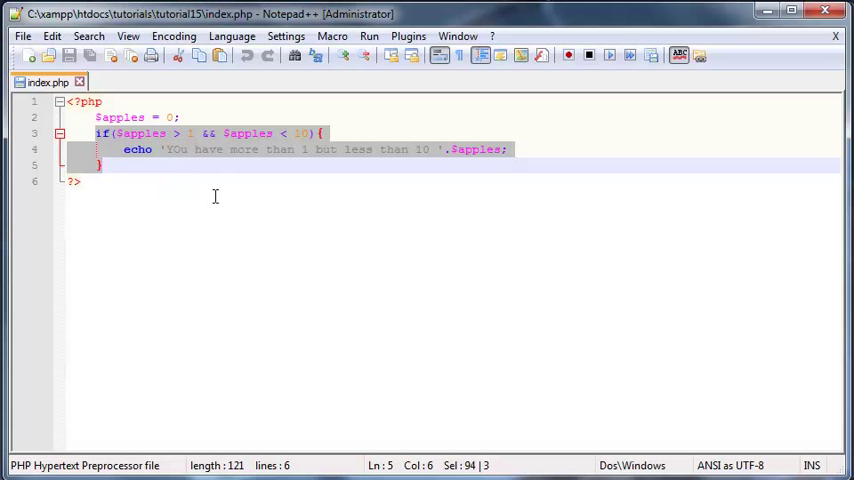
Step: Delete the old apples code and write $number = -1; as the first PHP line
click(258, 148)
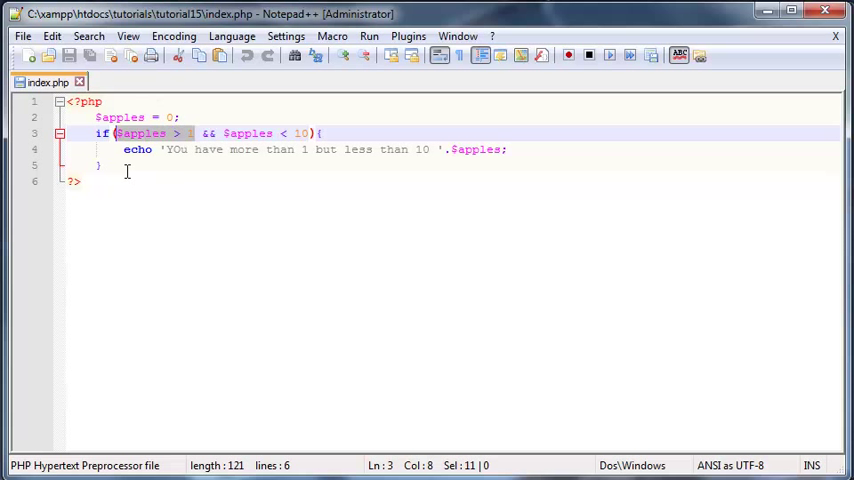
mouse_move(272, 168)
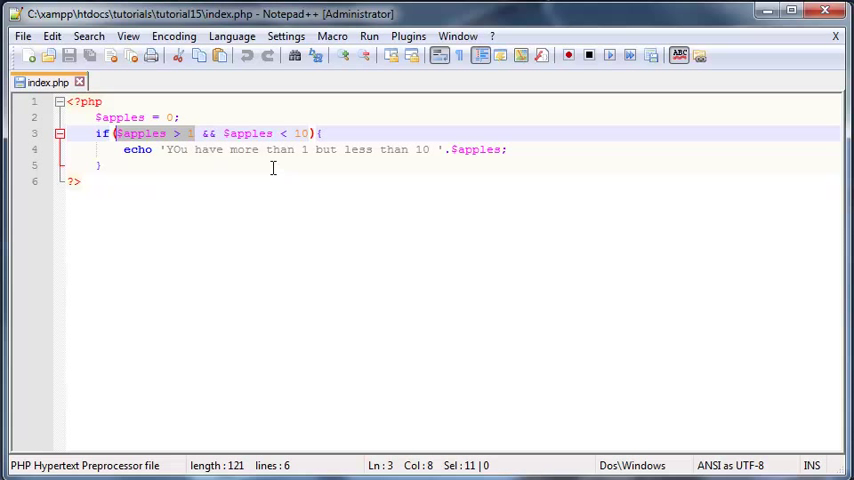
mouse_move(236, 164)
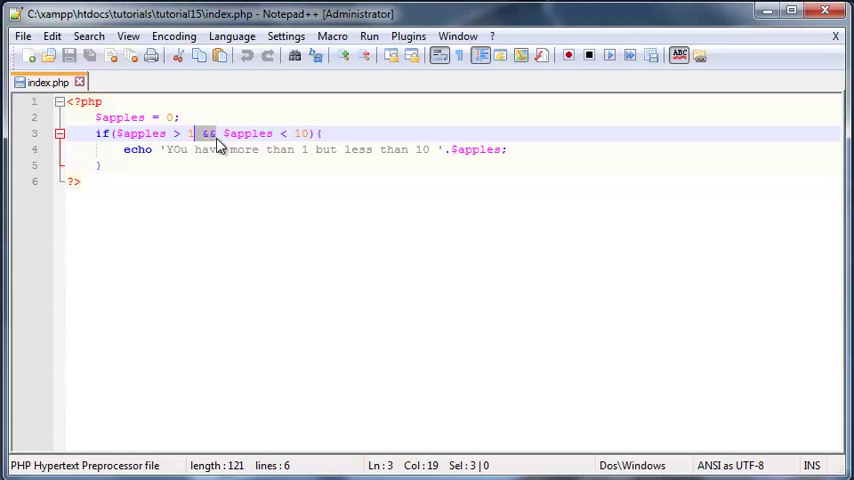
mouse_move(236, 152)
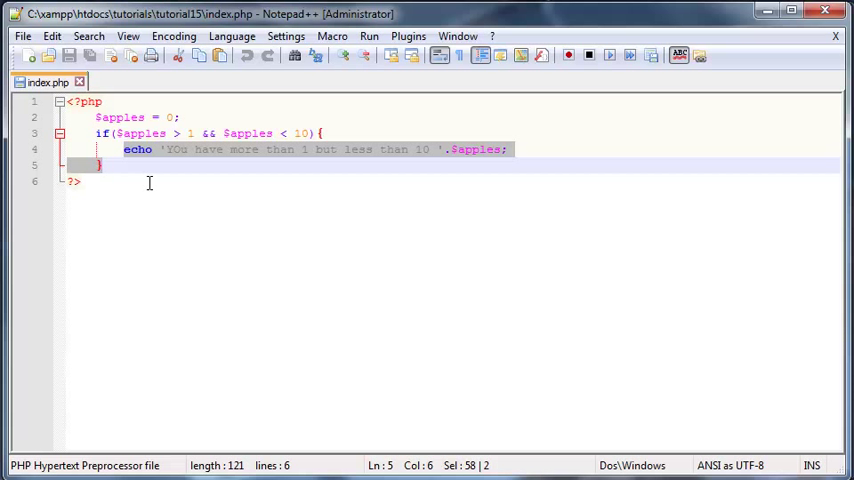
mouse_move(144, 178)
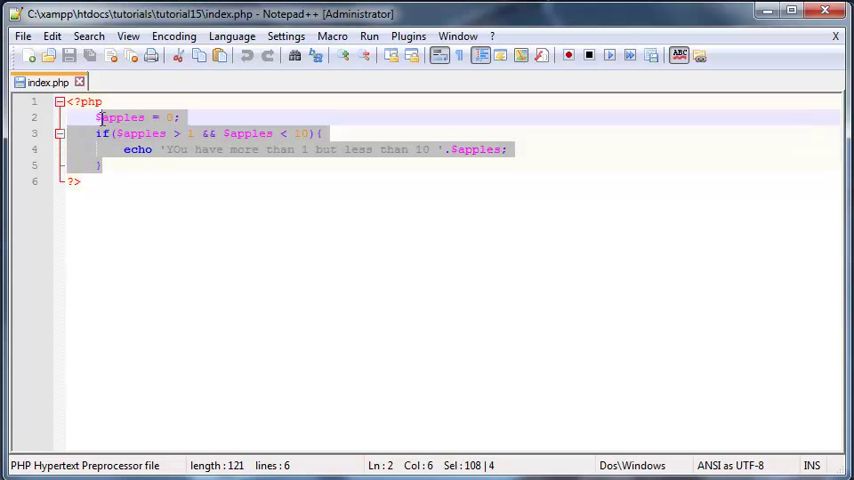
key(Delete)
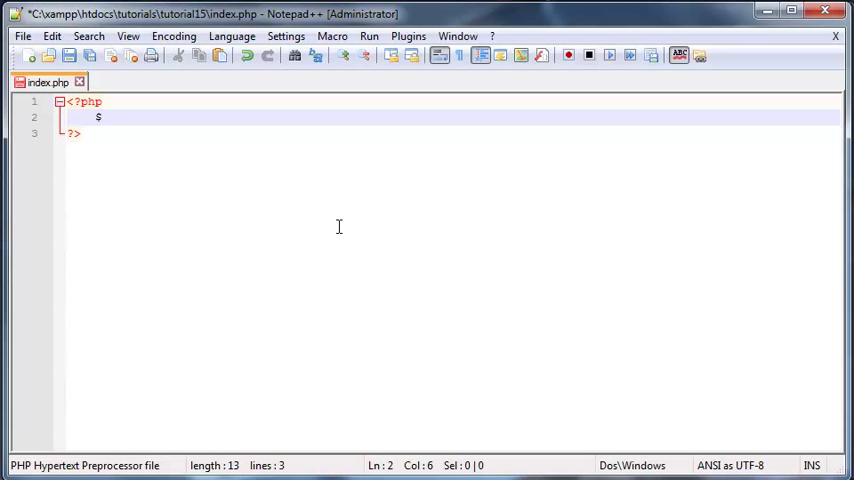
text(number)
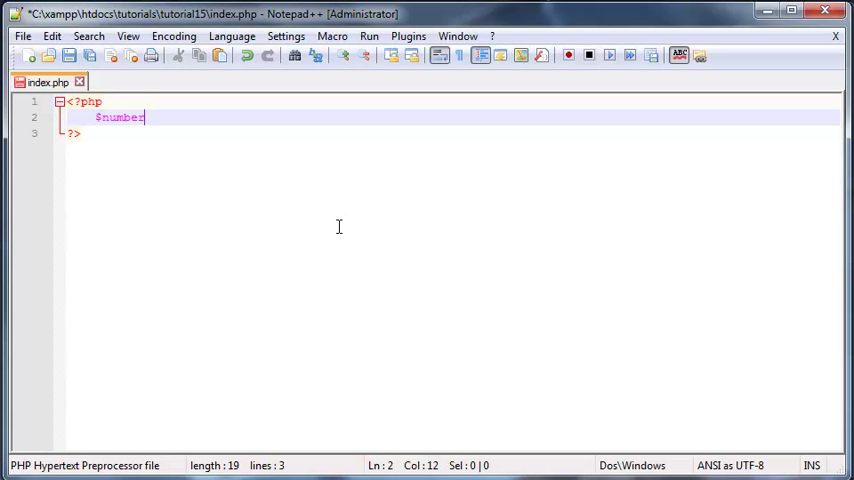
text(=)
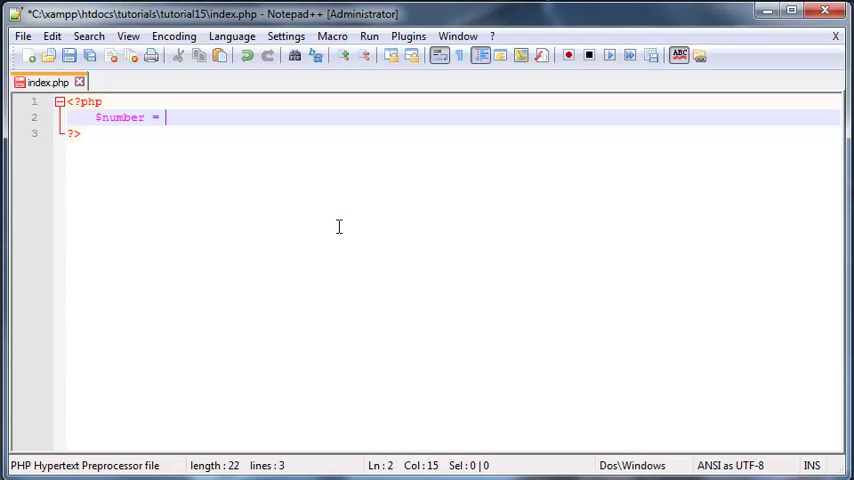
text(-1;)
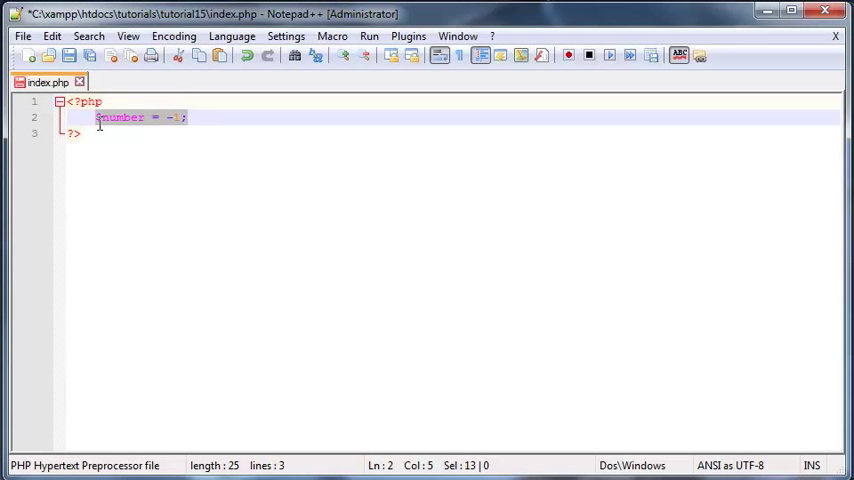
mouse_move(172, 164)
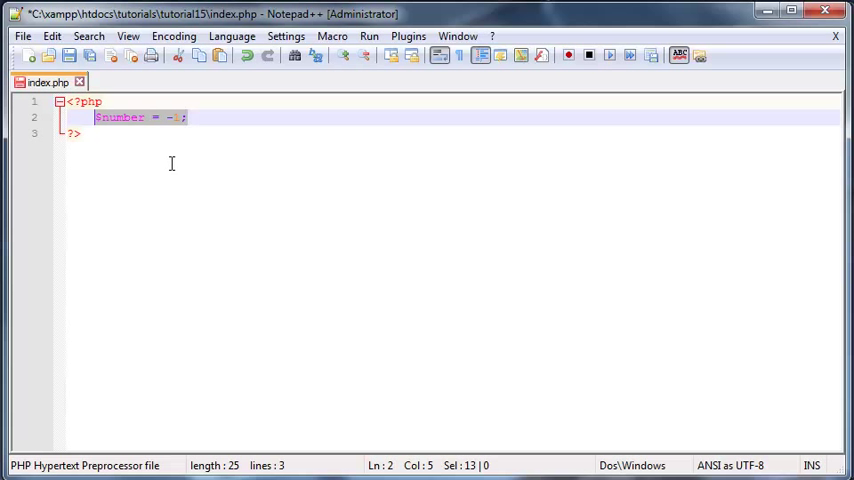
mouse_move(210, 122)
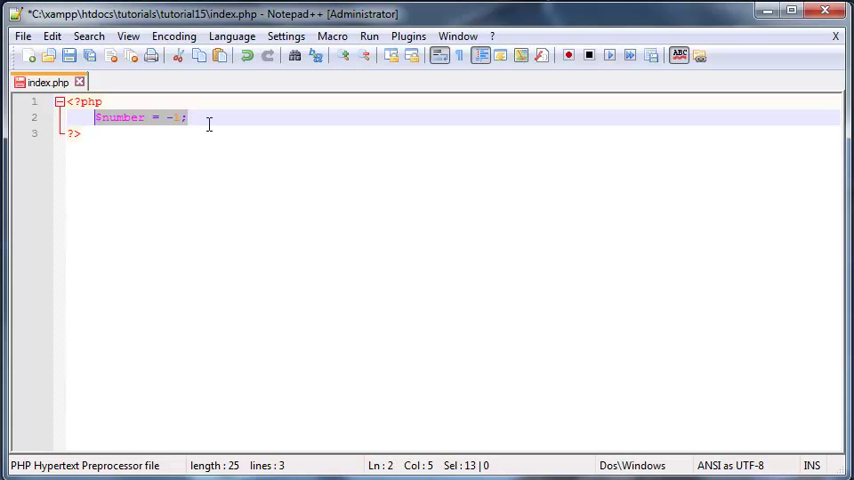
click(184, 116)
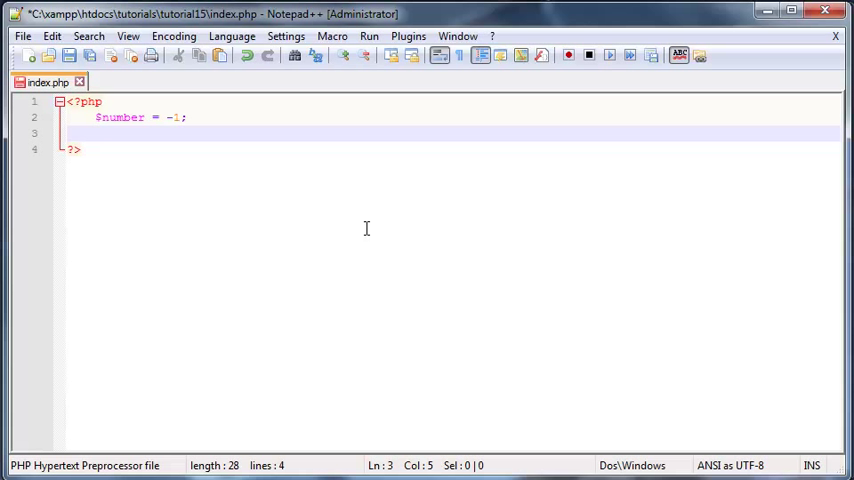
Step: Write the condition if($number > 0){ } below the assignment
text(if())
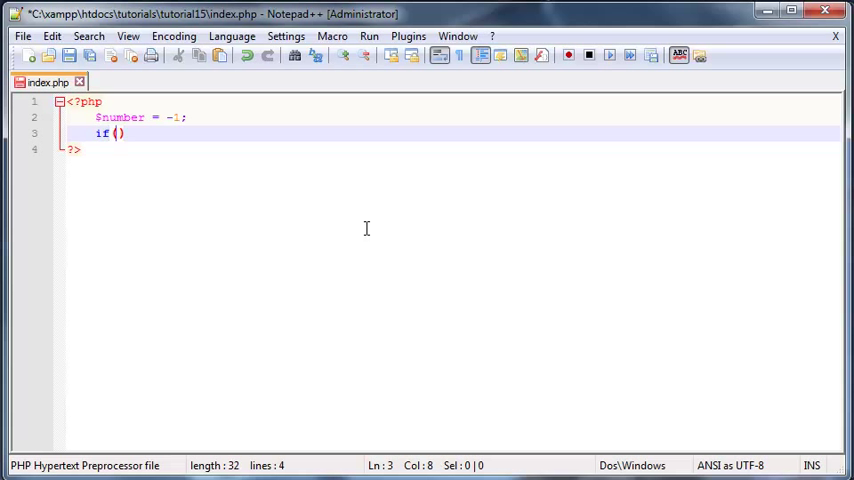
text($number)
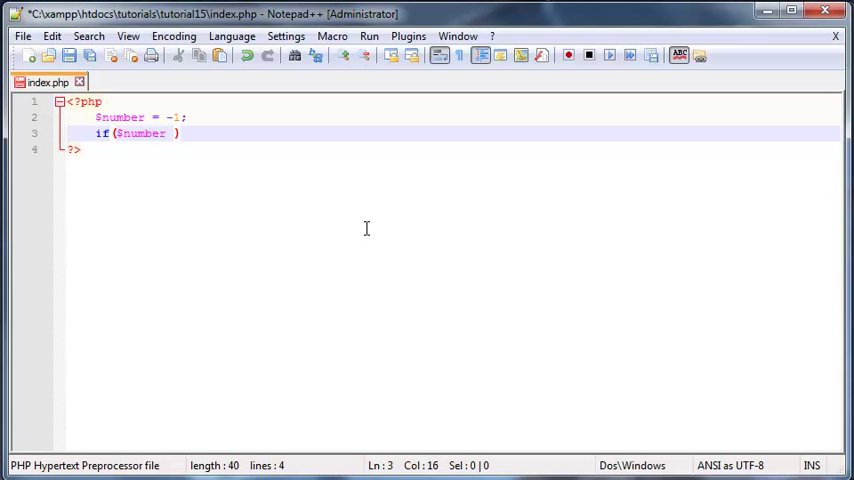
text(> 0)
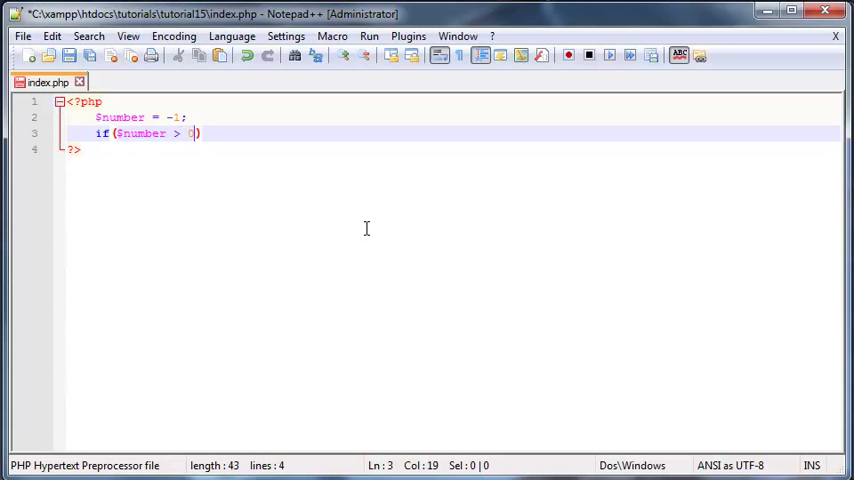
text({})
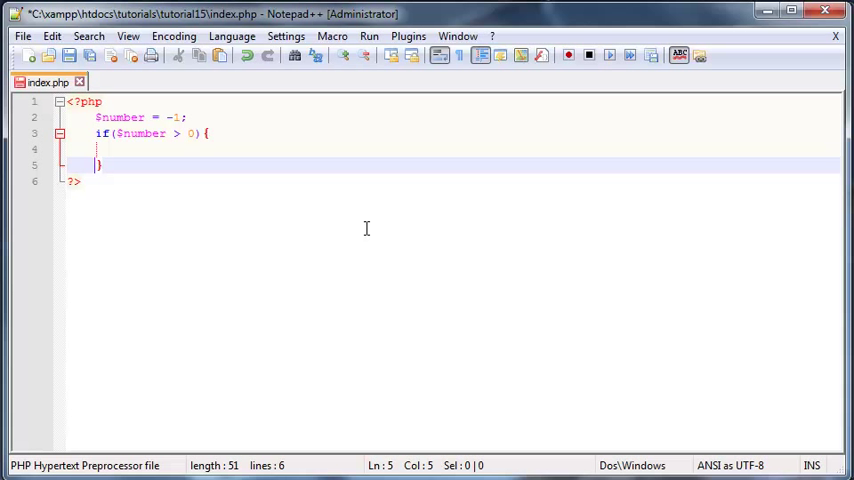
Step: Inside the if, echo "The variable $number is positive"
text(echo)
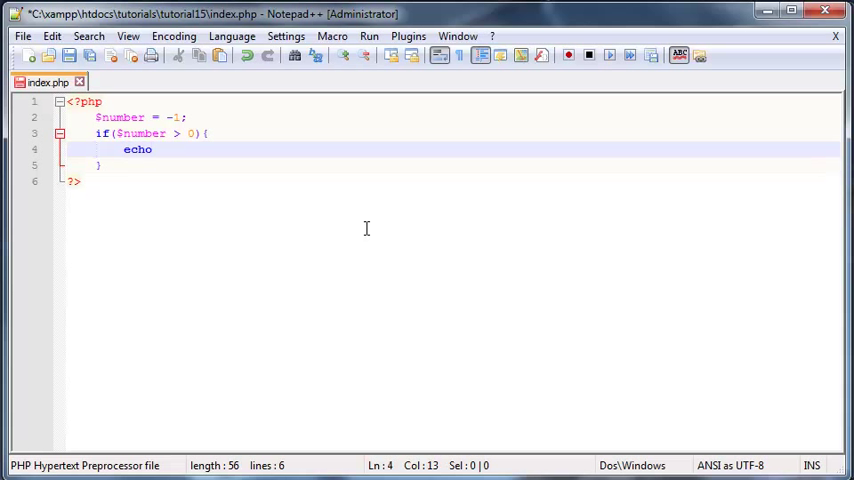
text("")
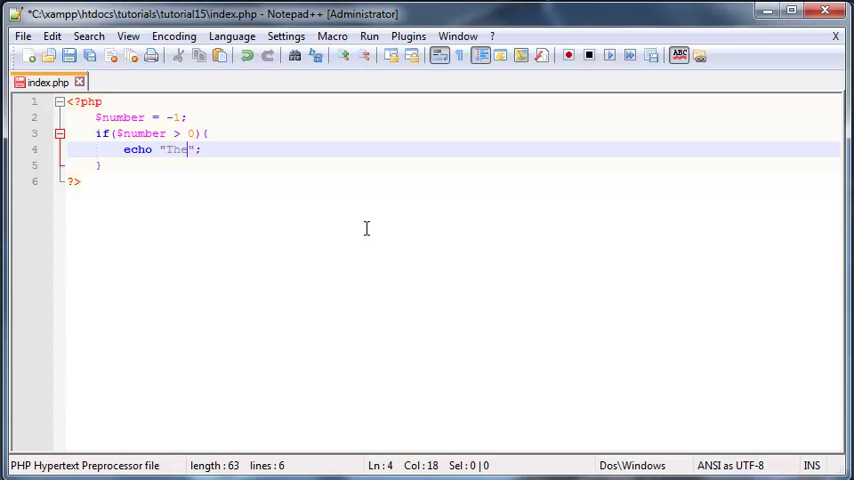
text(variable)
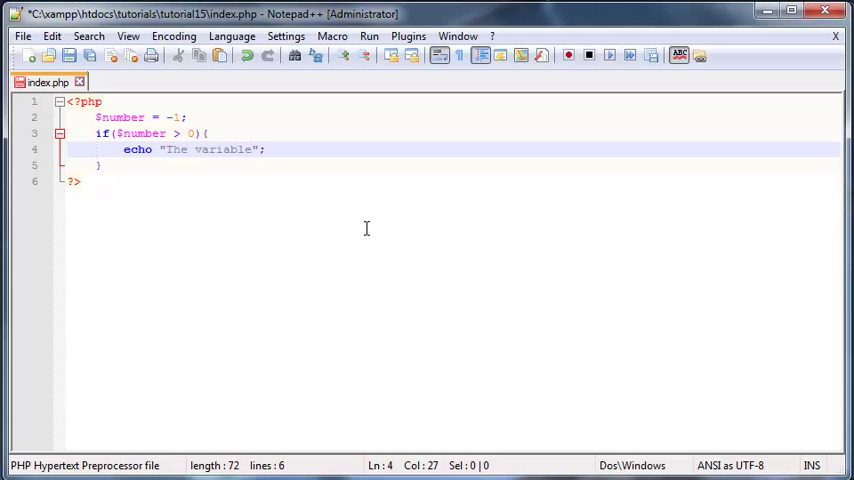
text($number)
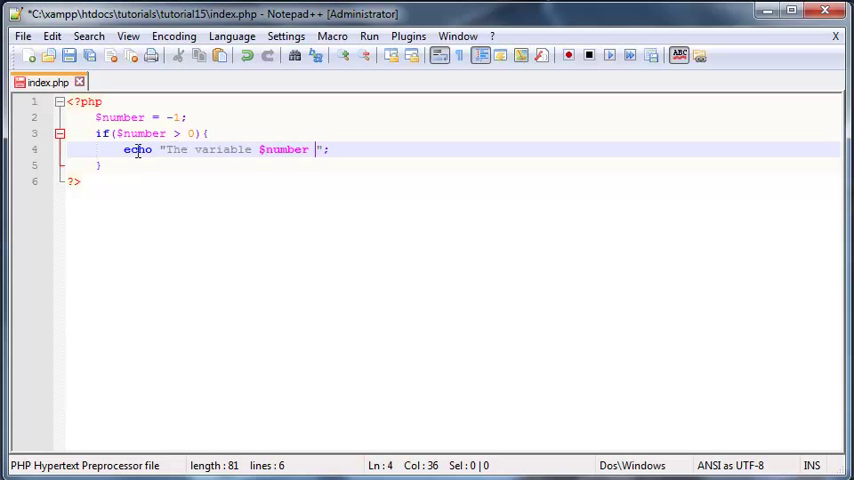
double_click(284, 148)
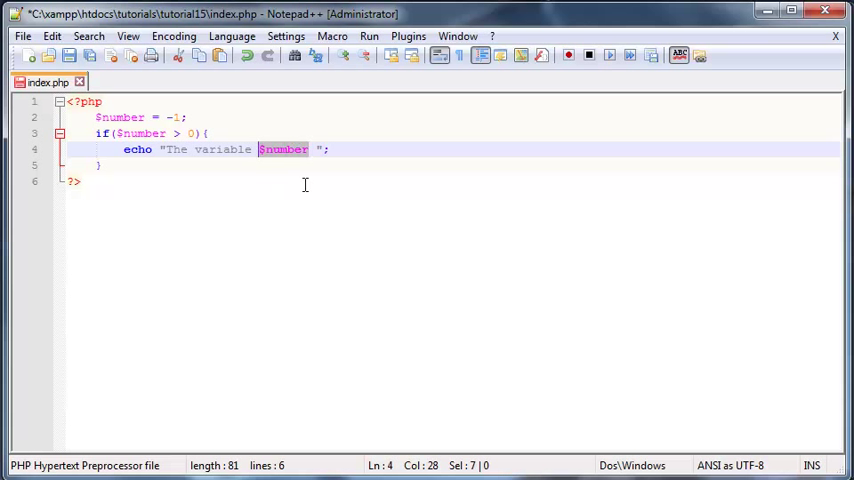
click(312, 148)
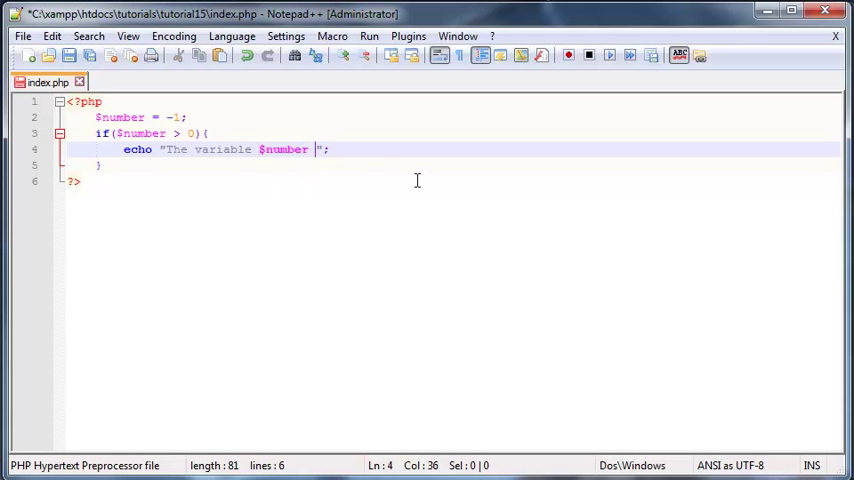
text(is positive)
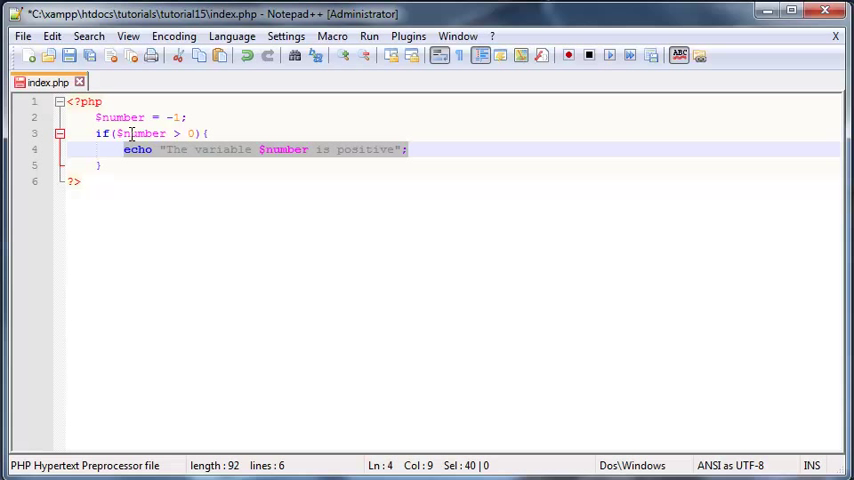
click(188, 132)
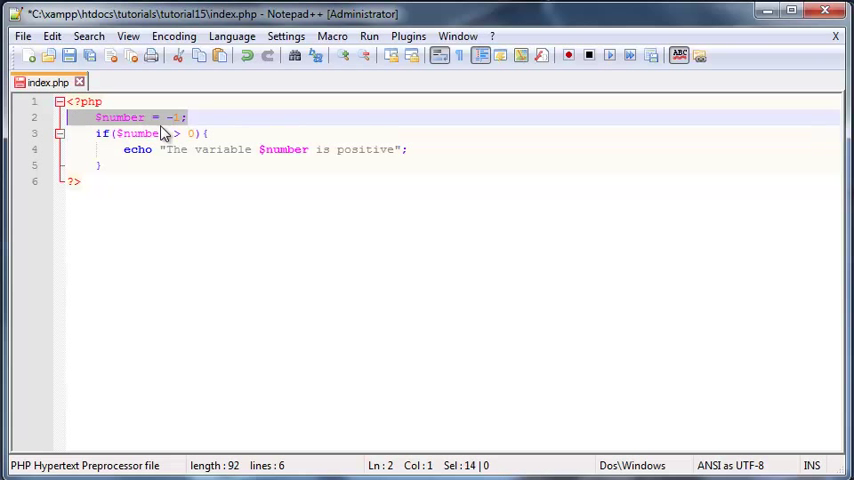
click(152, 182)
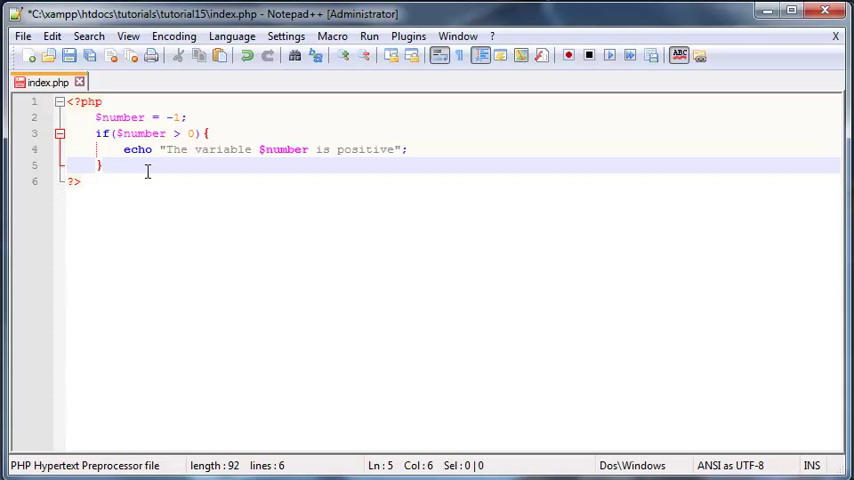
mouse_move(140, 268)
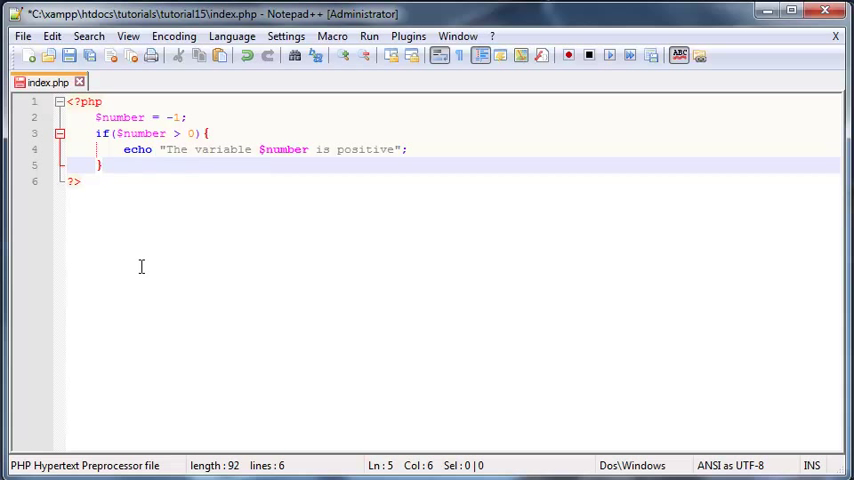
mouse_move(156, 136)
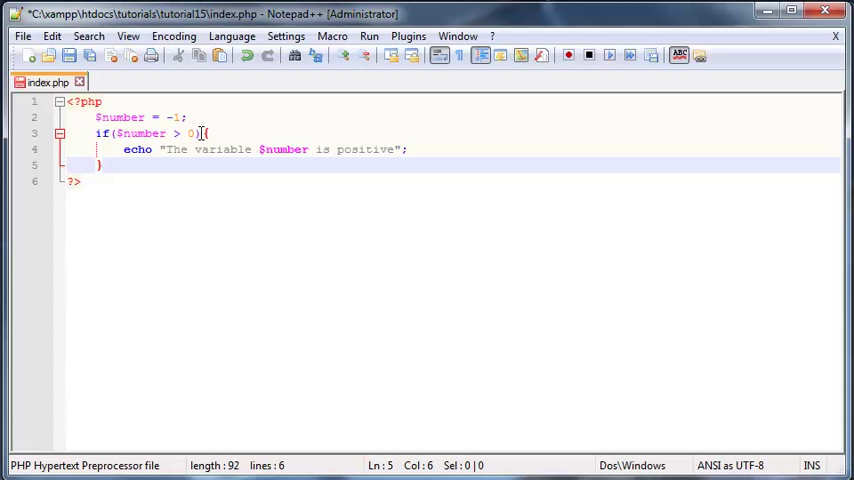
mouse_move(294, 234)
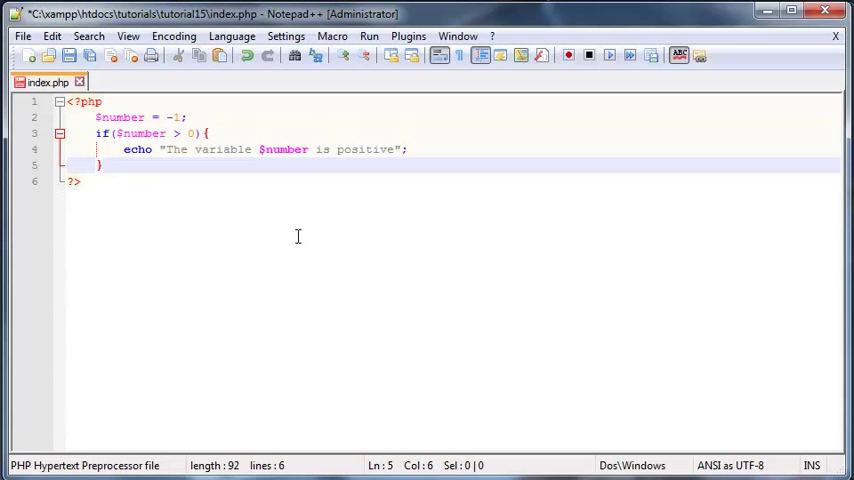
Step: Write else{ } containing echo "The variable $number is negative";
text(else)
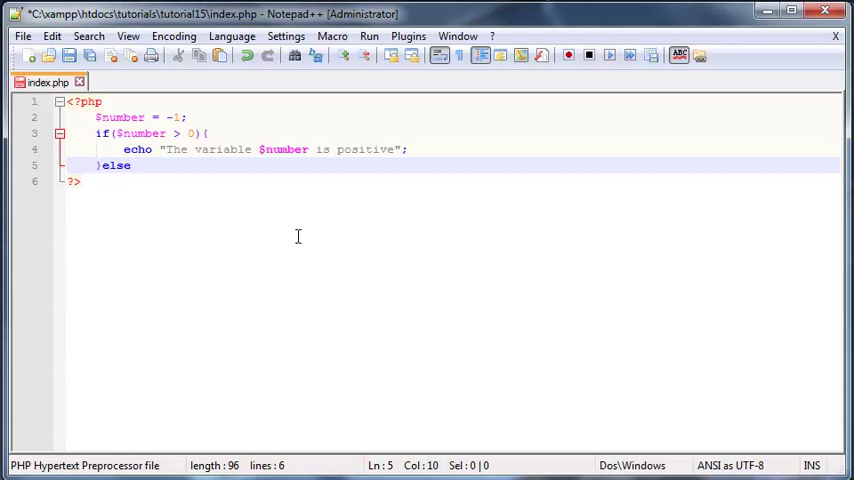
text({)
key(Enter)
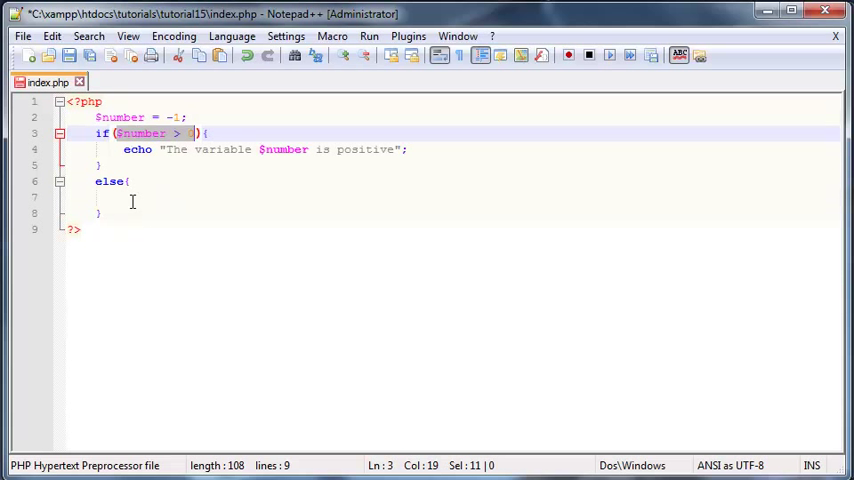
text(ech)
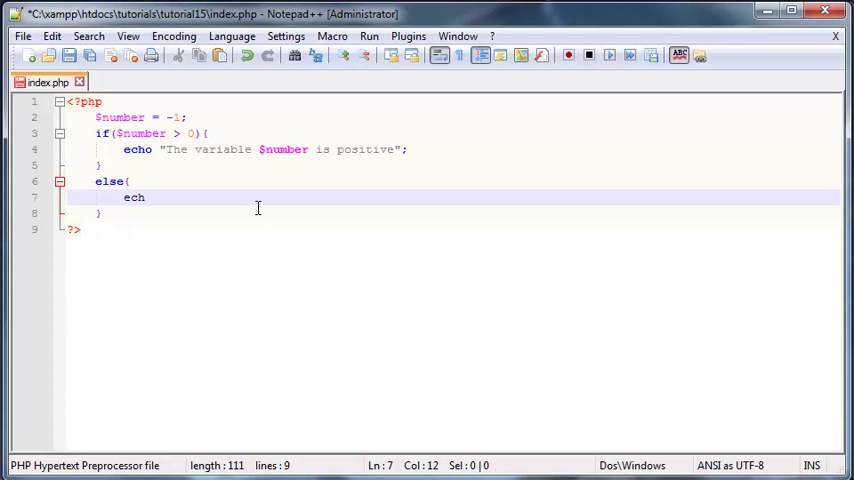
text(o ")
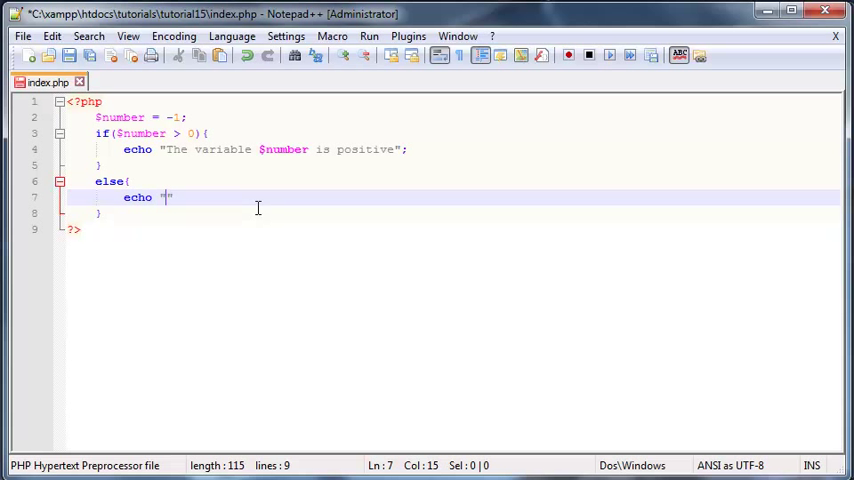
text(The varaib)
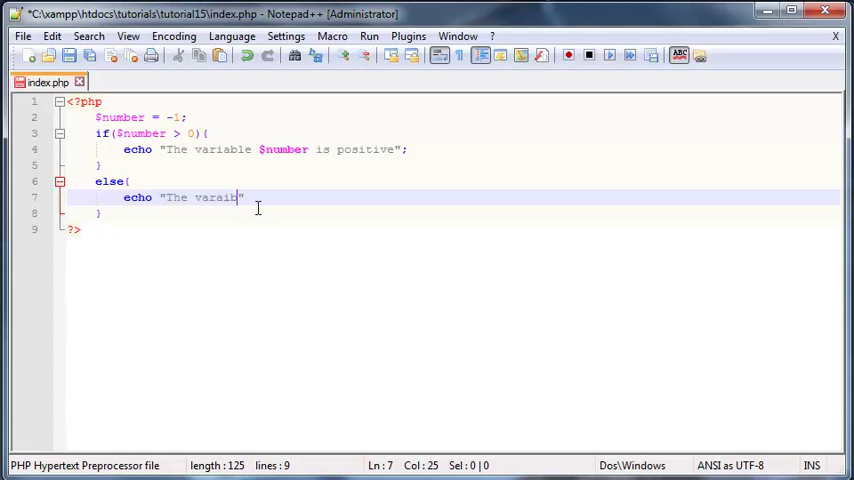
text(le)
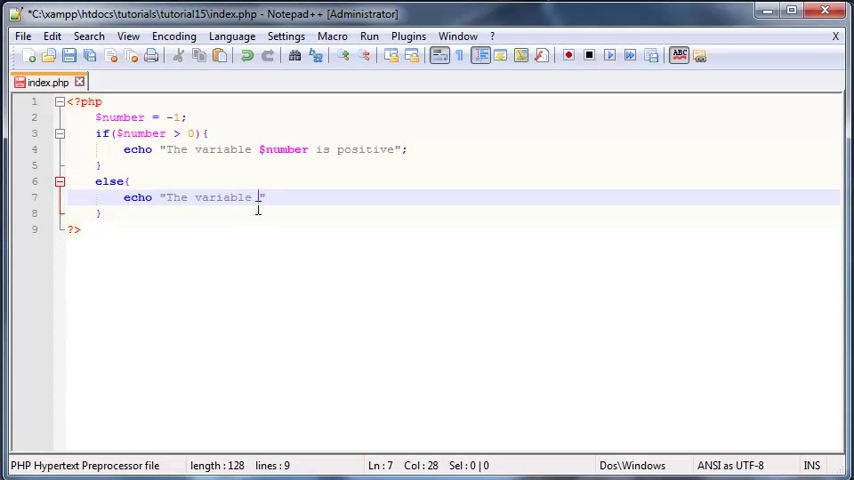
text($N)
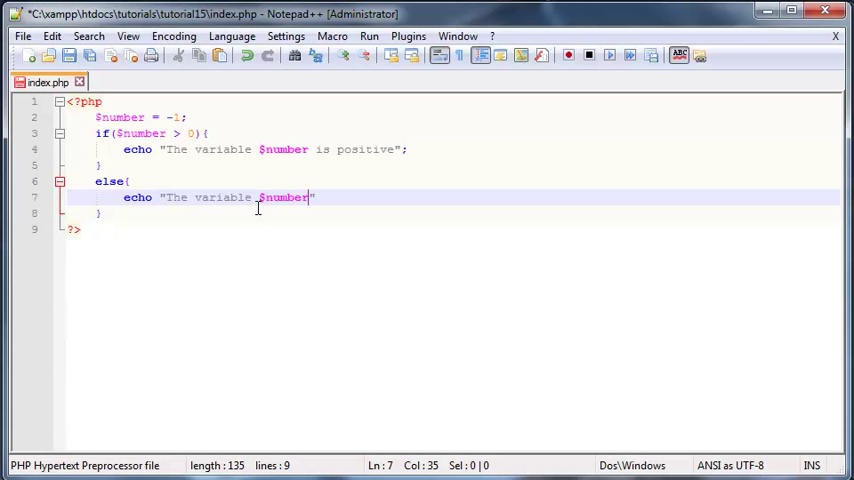
text(is ne)
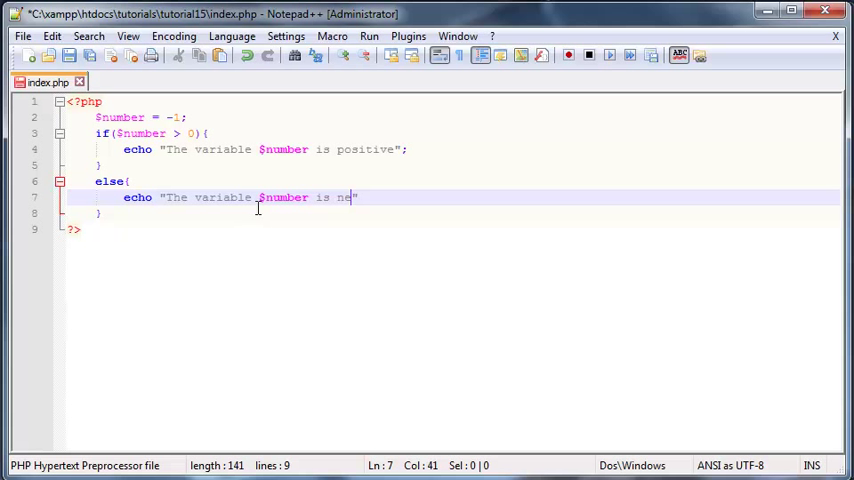
text(gative")
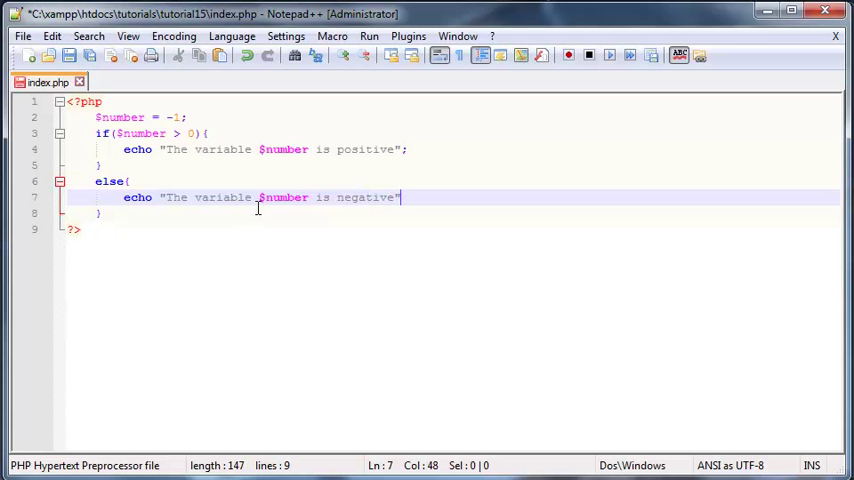
text(;)
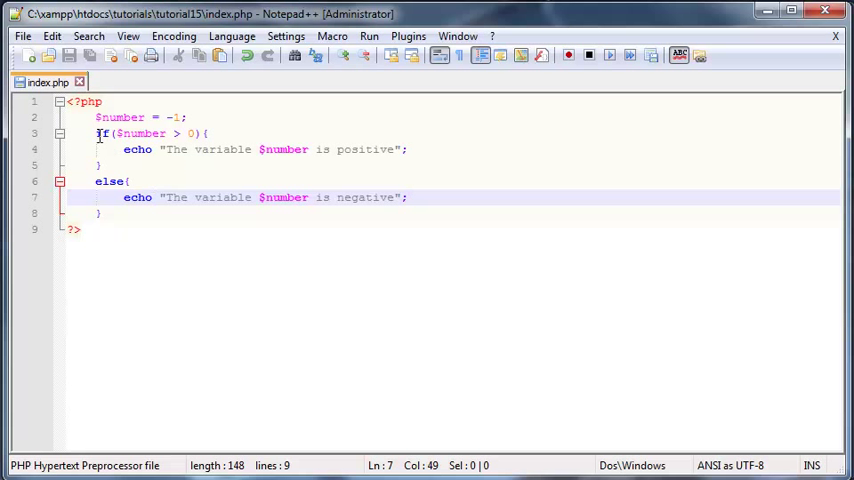
click(176, 148)
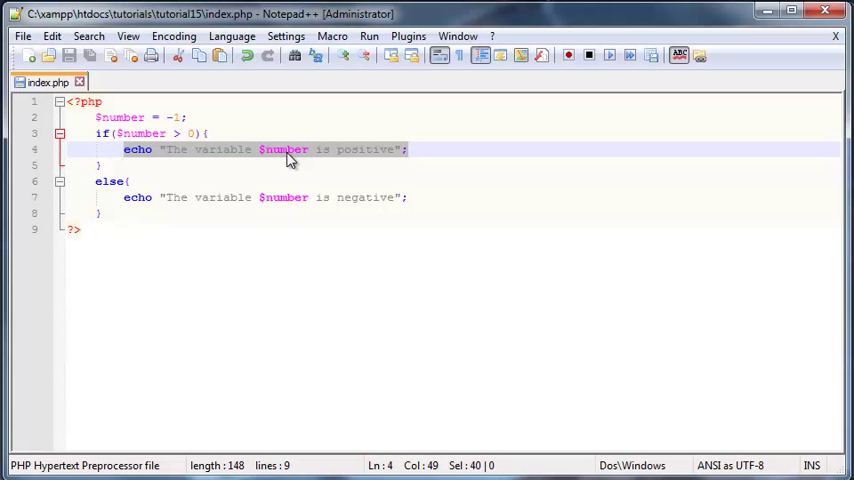
mouse_move(416, 152)
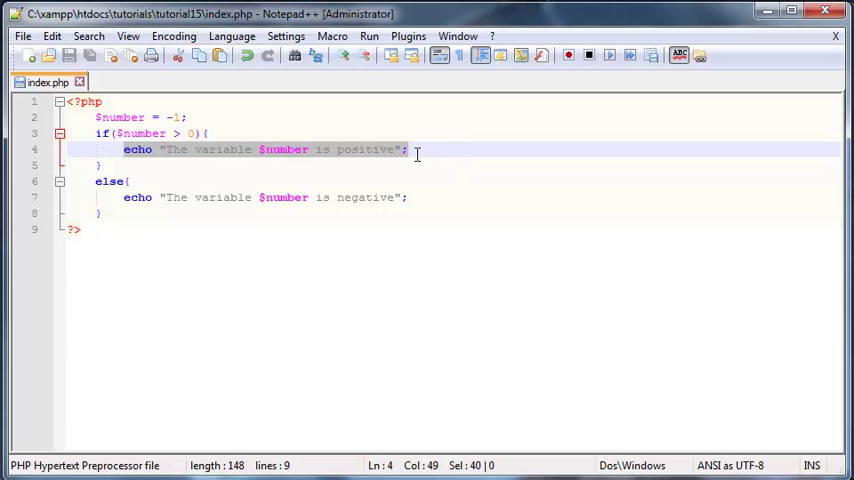
mouse_move(156, 140)
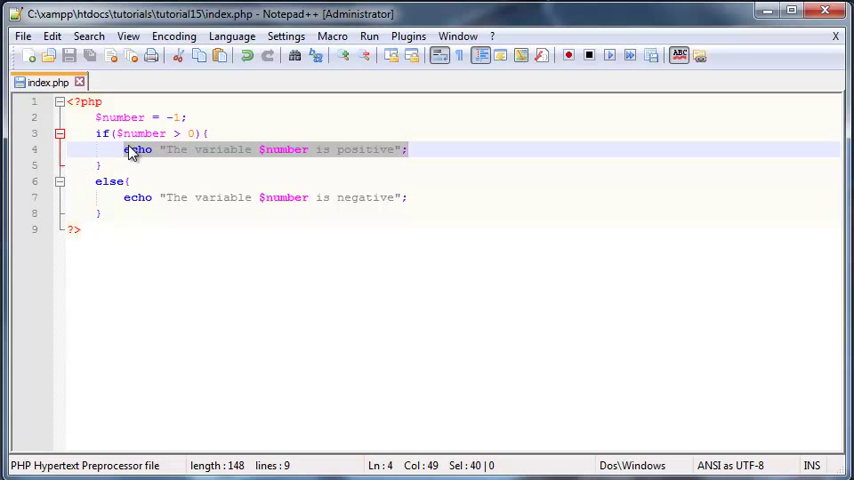
mouse_move(172, 156)
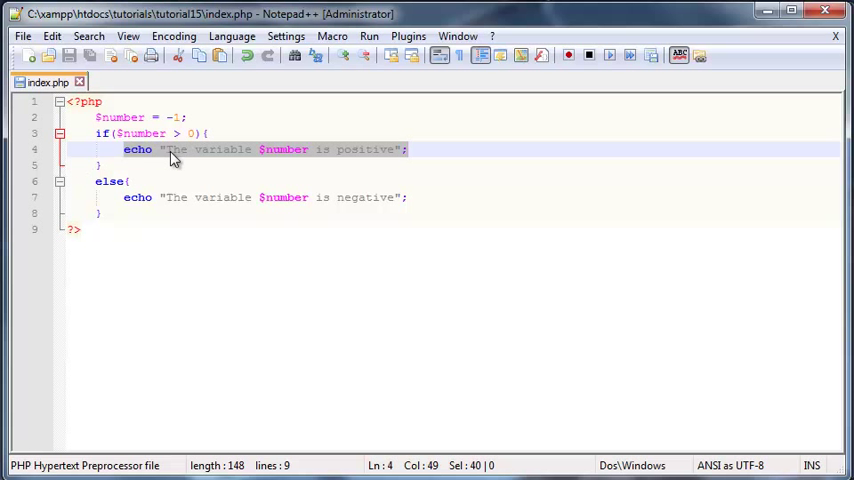
mouse_move(170, 160)
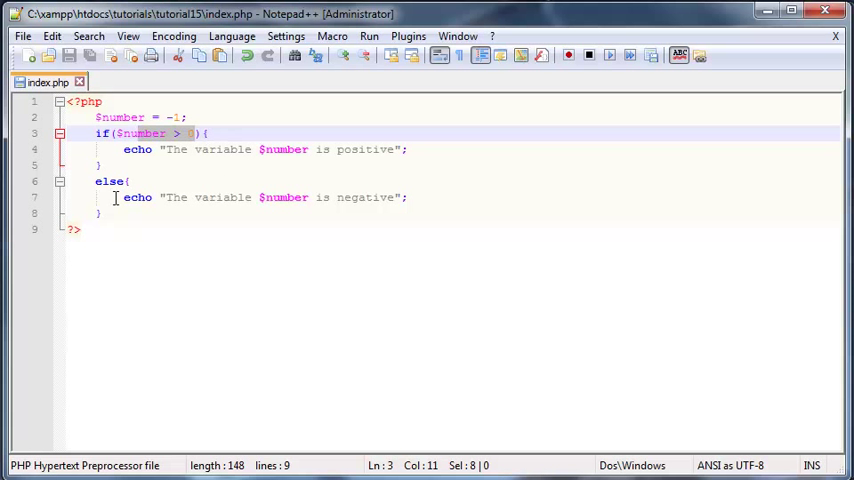
click(96, 180)
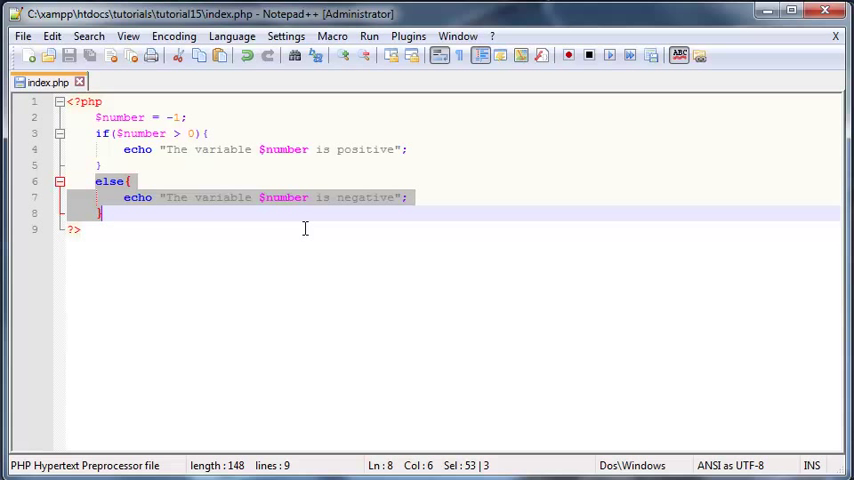
mouse_move(252, 218)
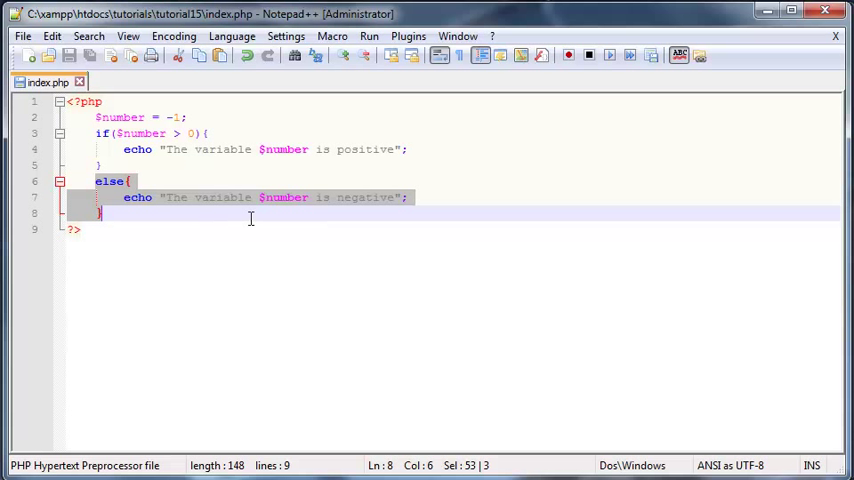
mouse_move(220, 212)
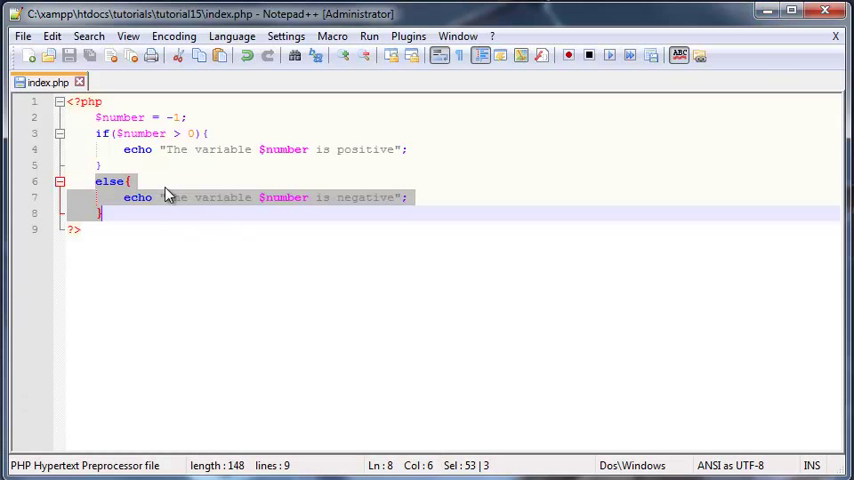
Step: Select the -1 value on the $number line to replace it with 10
double_click(172, 116)
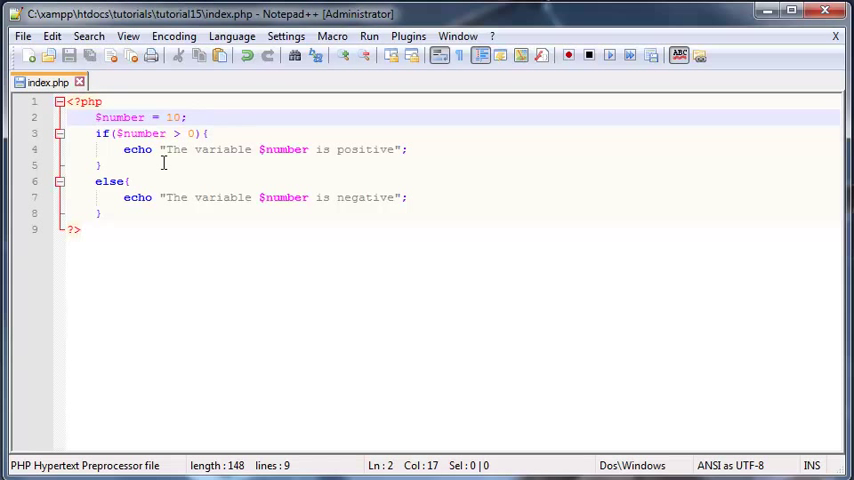
mouse_move(168, 196)
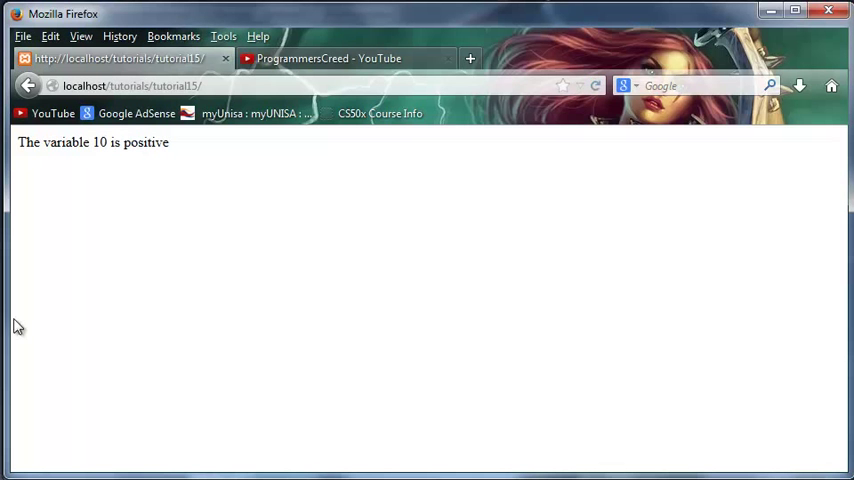
mouse_move(752, 60)
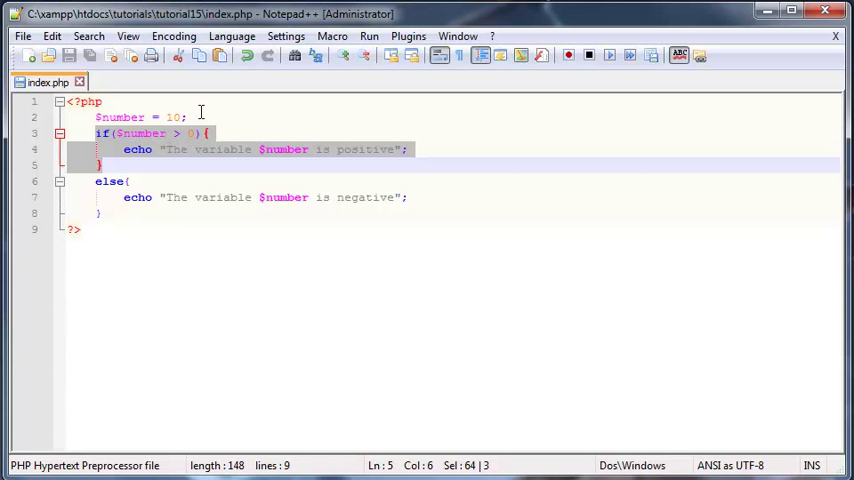
Step: Change the $number assignment value to 0
text(0)
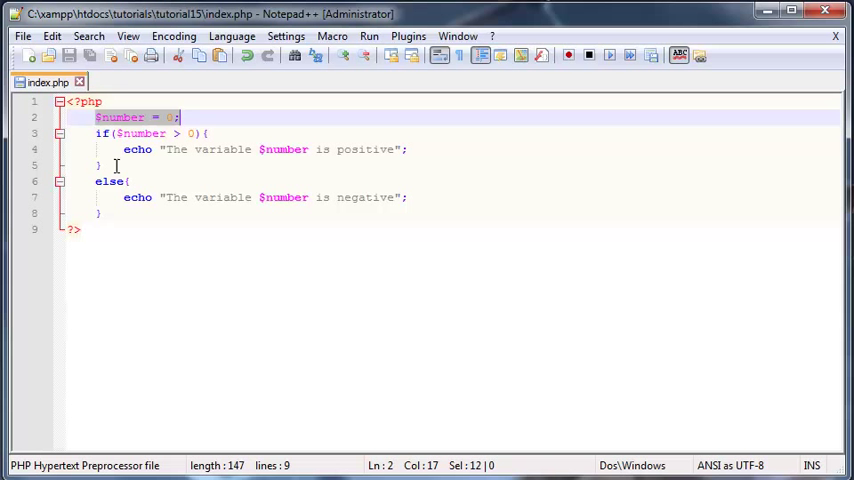
mouse_move(112, 196)
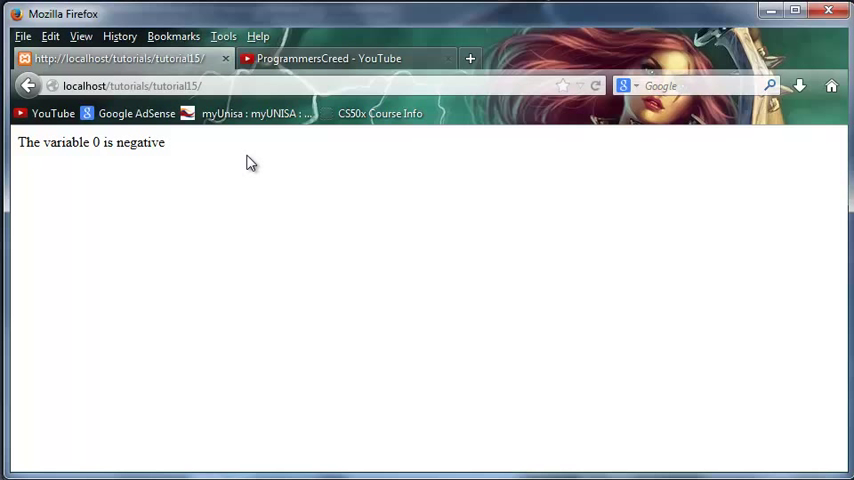
mouse_move(704, 38)
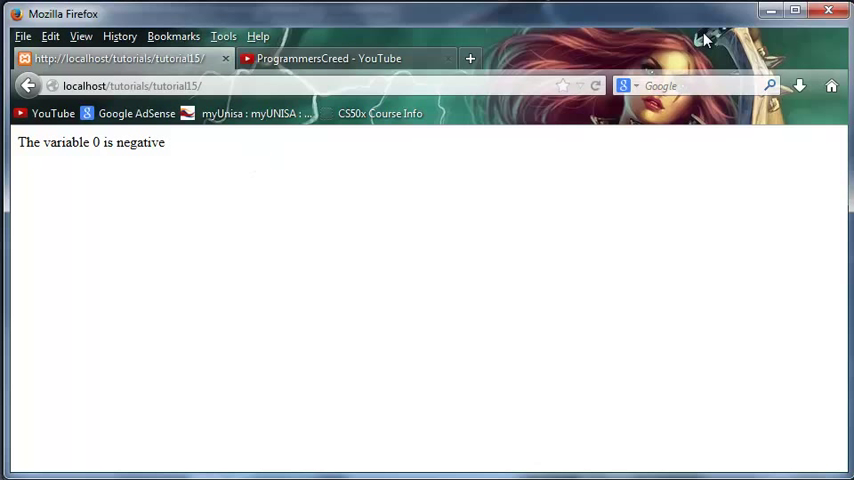
mouse_move(712, 50)
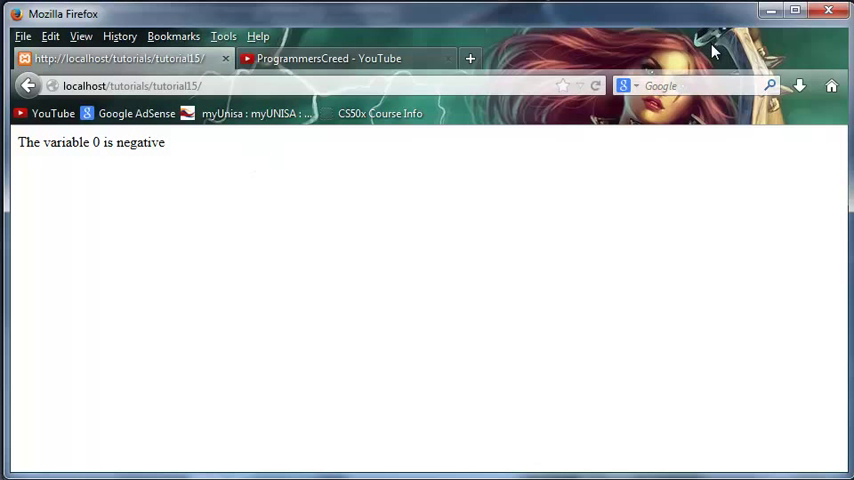
mouse_move(624, 84)
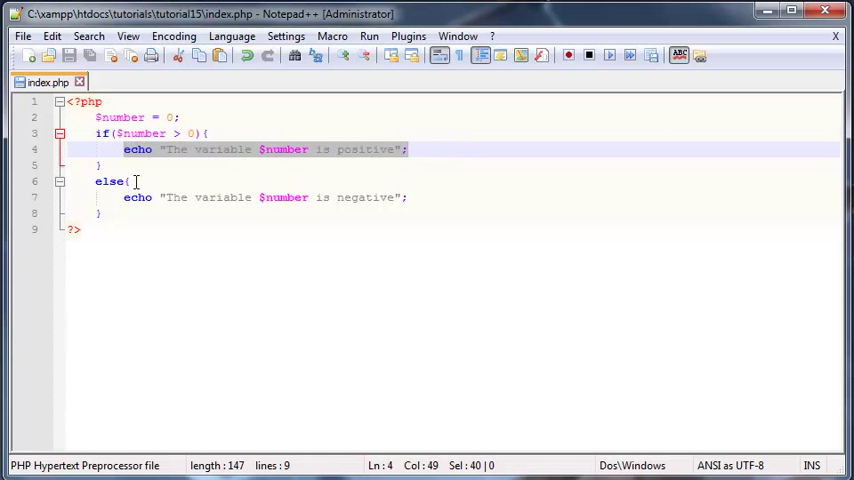
Step: Return to the index.php script in Notepad++ showing $number = 0
click(104, 164)
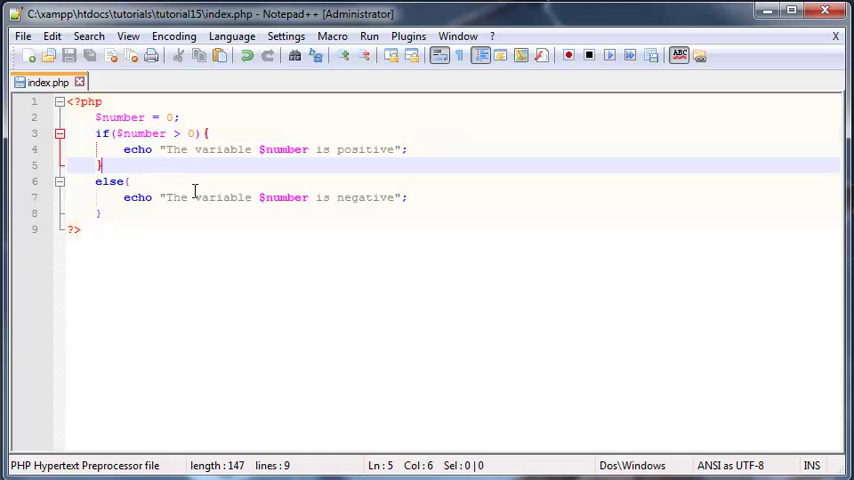
mouse_move(268, 196)
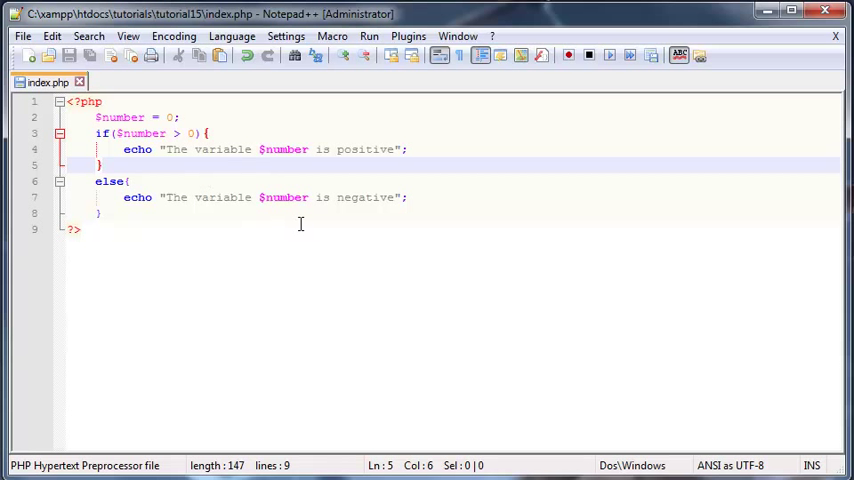
mouse_move(170, 200)
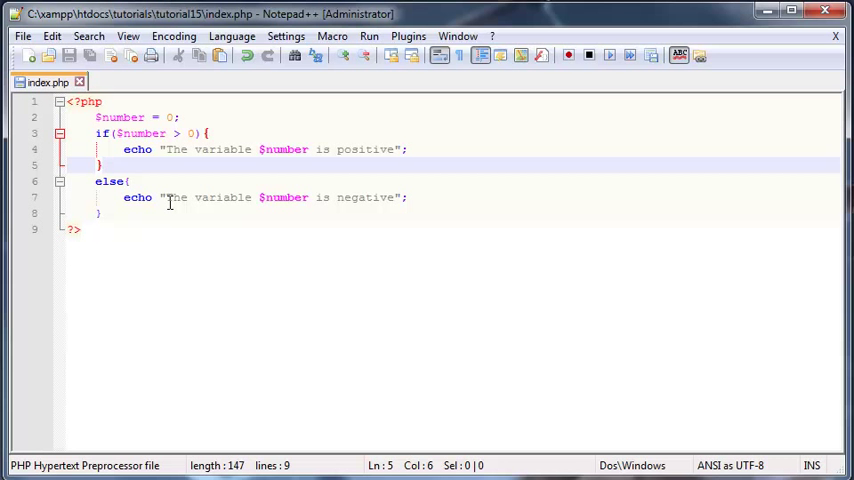